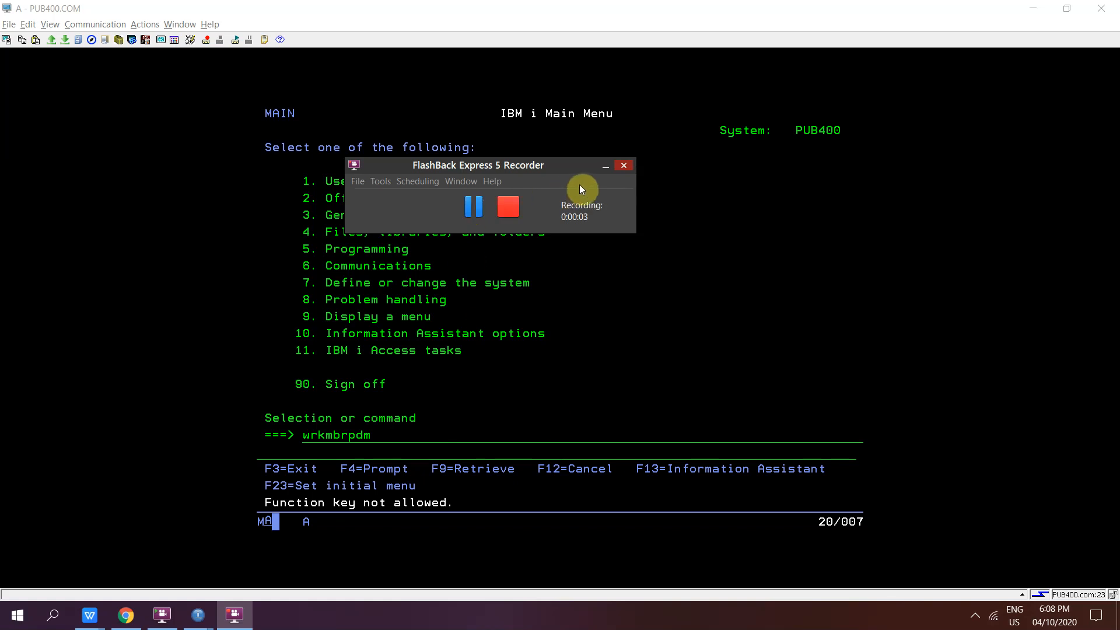
Run WRKOBJ QSYS2/SYSPSTAT to list the SYSPSTAT object in library QSYS2
left_click(606, 164)
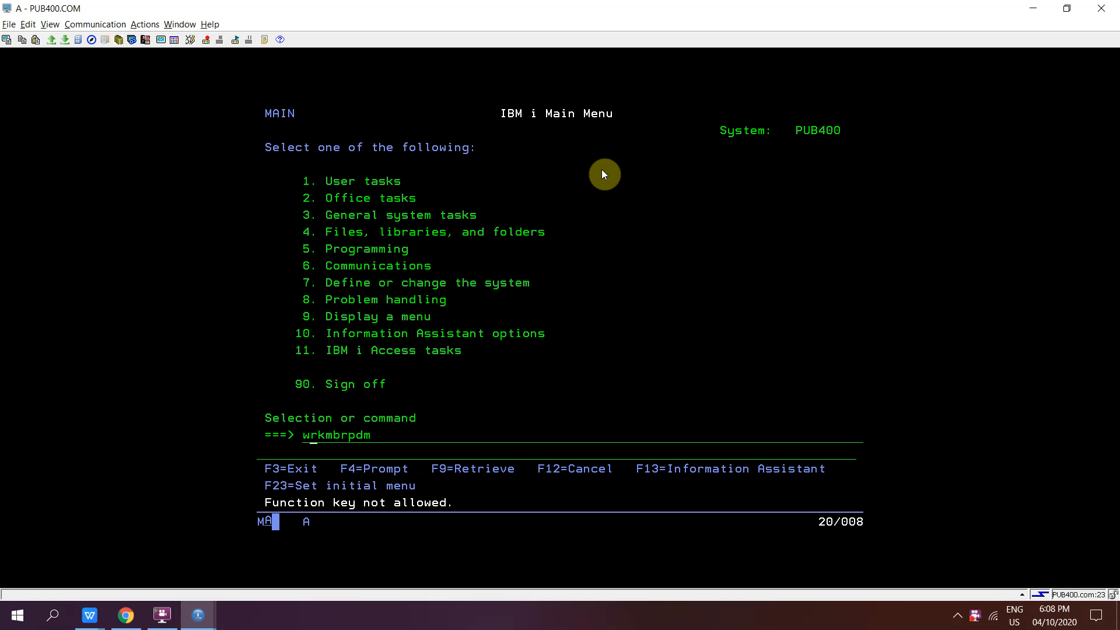
type("wrkobj qm")
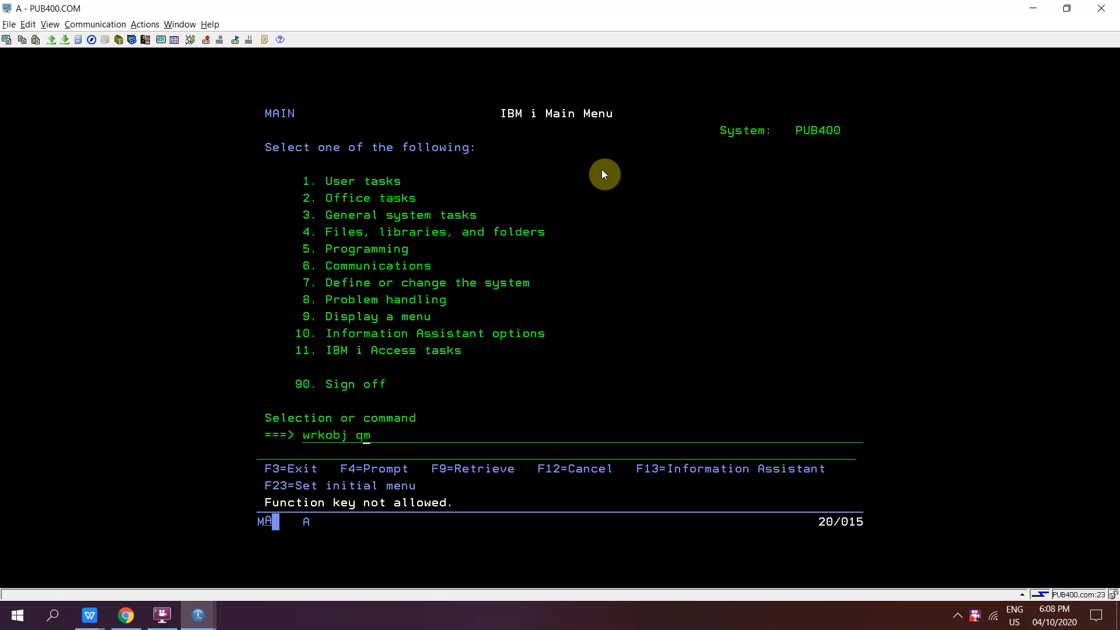
type("sys2/s")
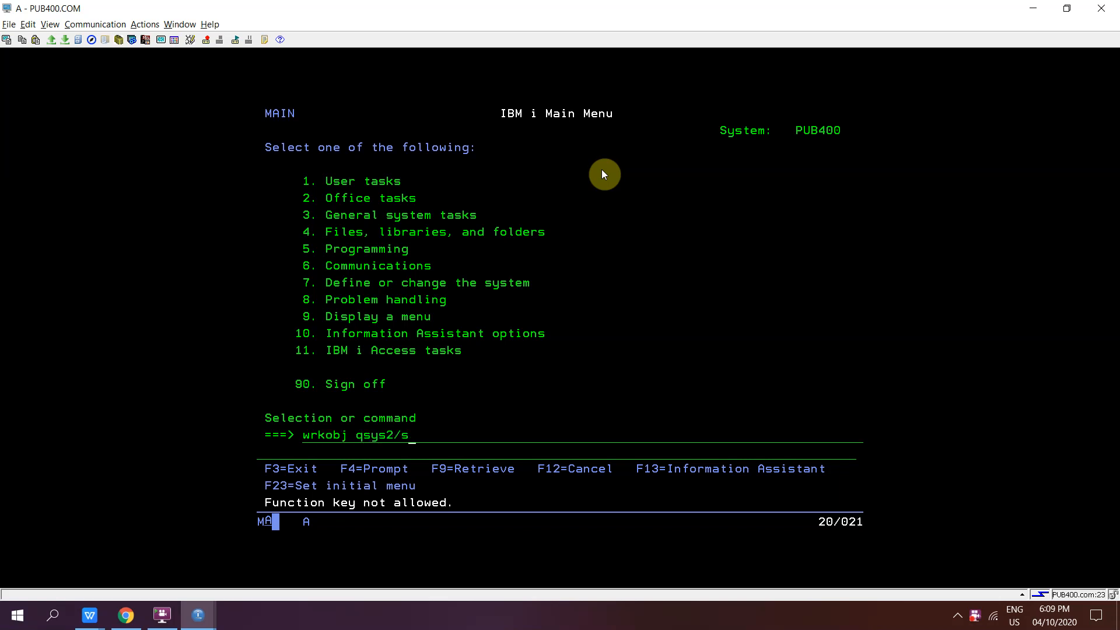
type("yspstat")
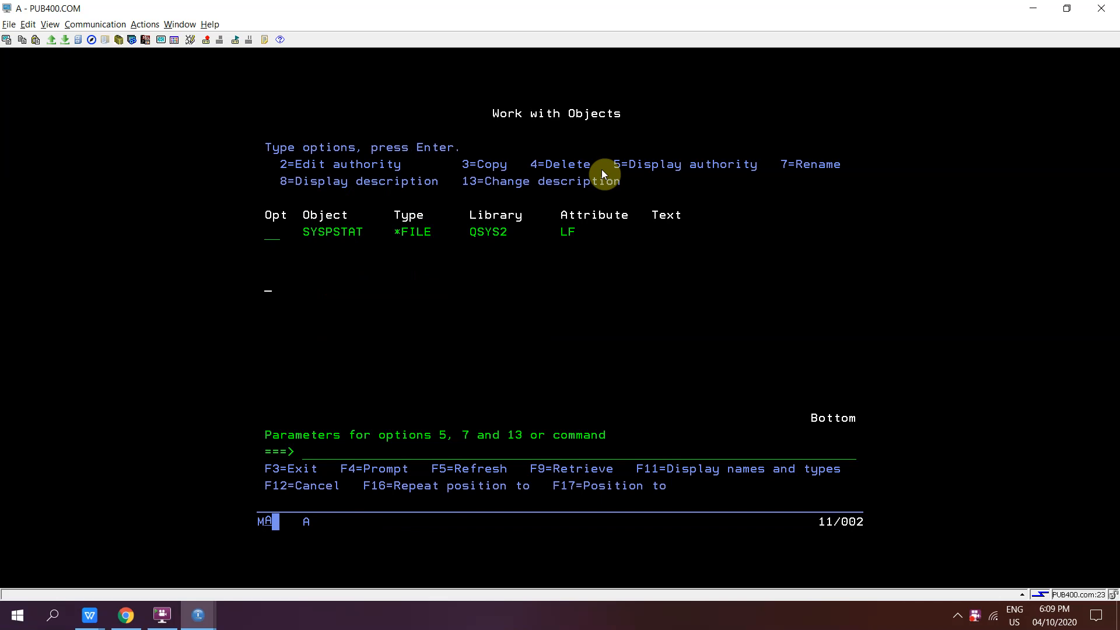
Start STRSQL and run a SELECT from qsys2.syspstat listing QRPGLESRC members in IBMICLASS1
type("strsq")
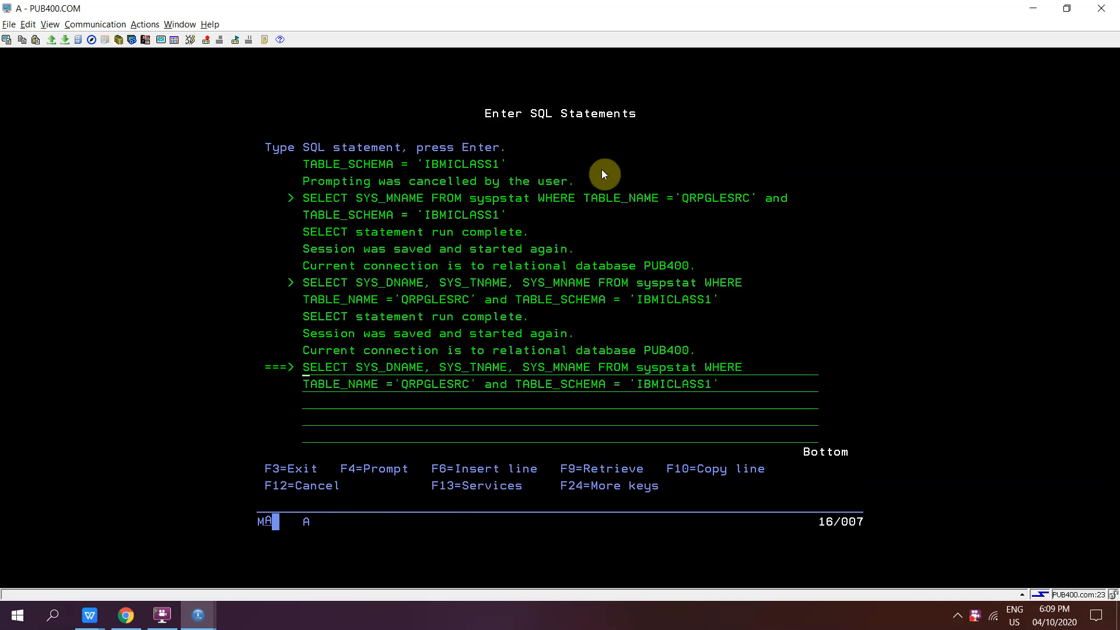
key("f4")
type("qsys2.t")
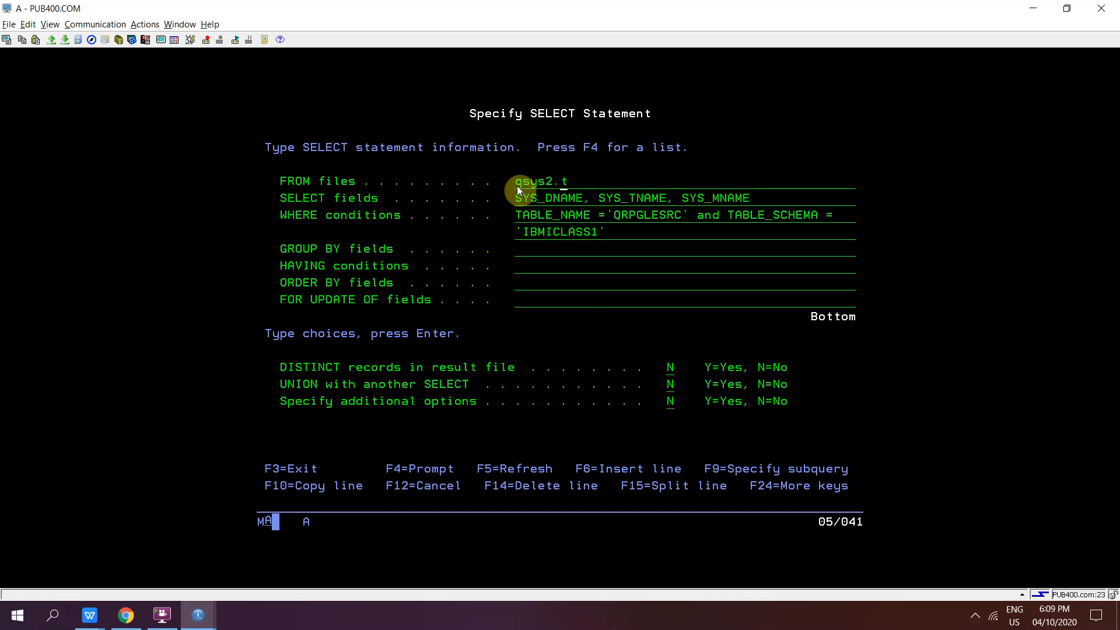
type("syspstat")
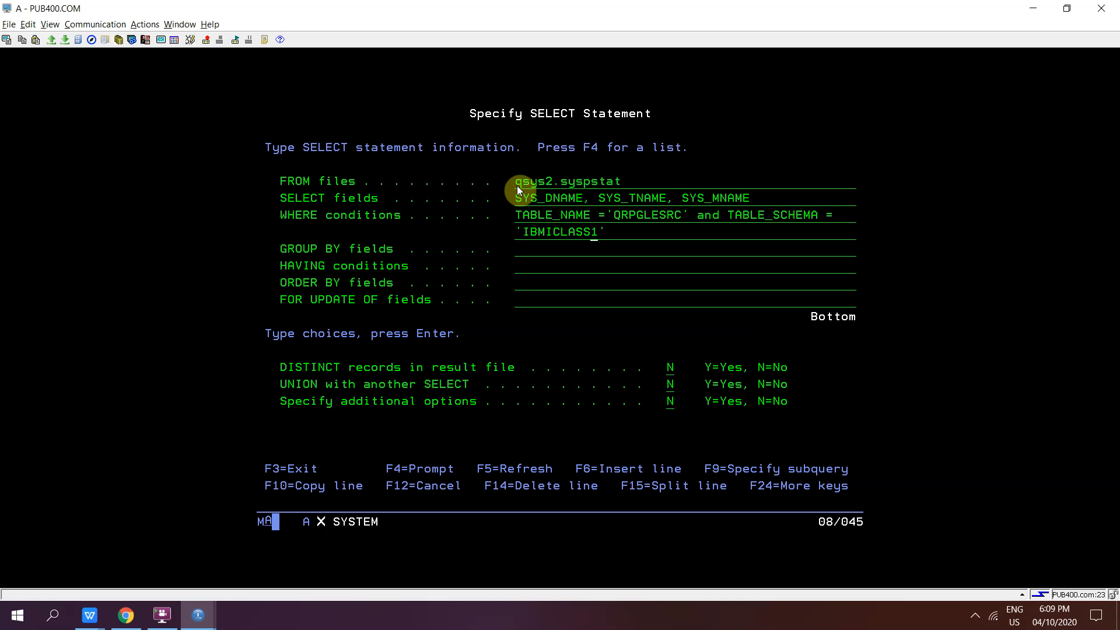
key("Enter")
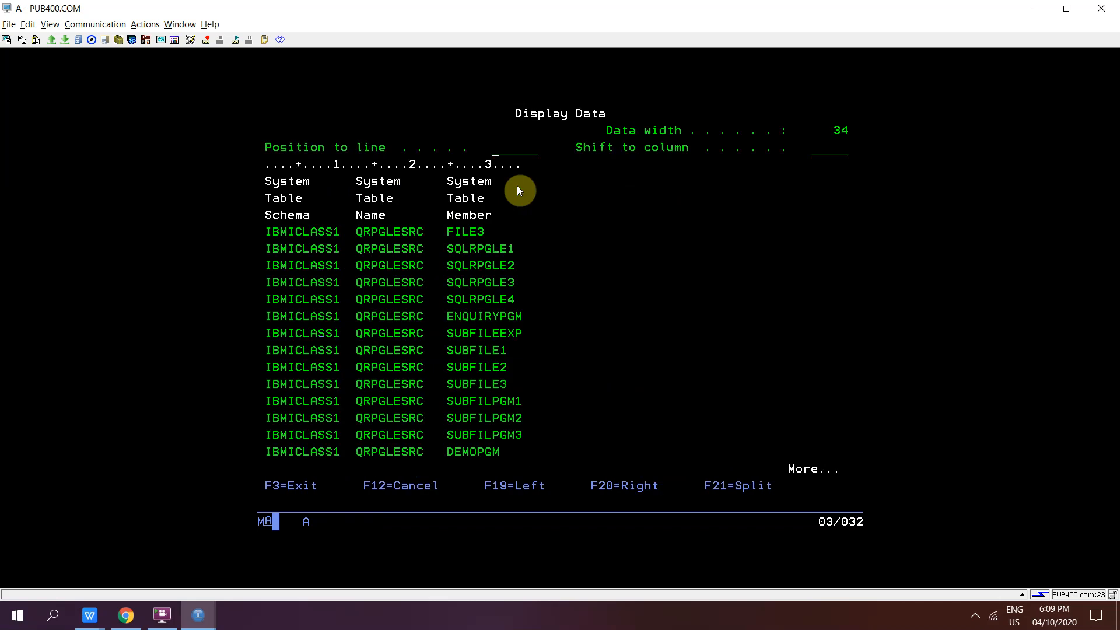
mouse_move(454, 237)
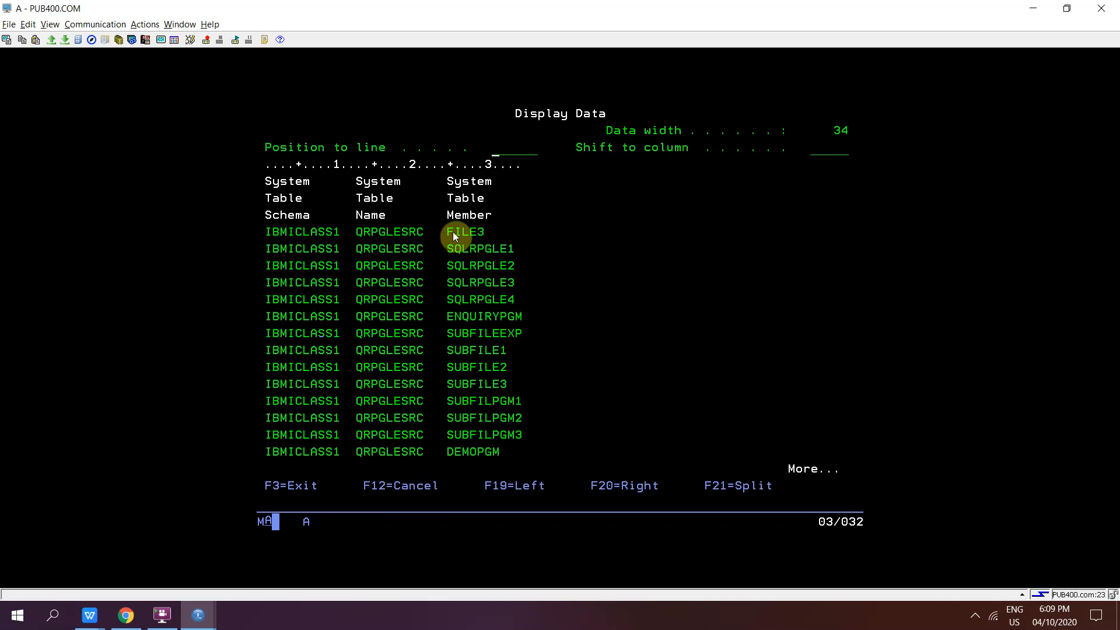